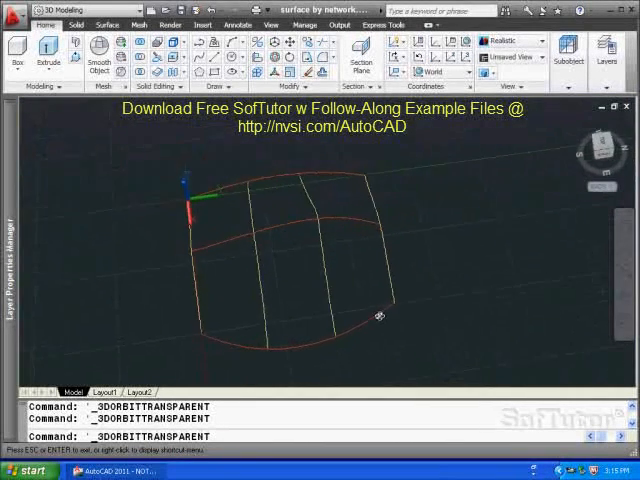
Step: Orbit the red and yellow curve framework to a raised 3D viewing angle
left_click_drag(378, 312, 428, 276)
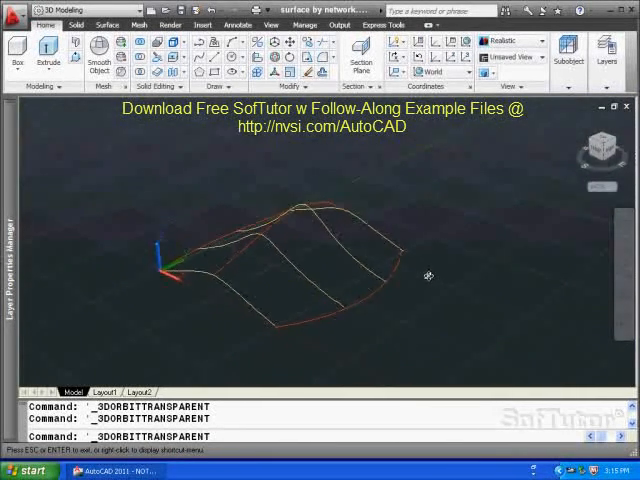
left_click_drag(428, 276, 416, 290)
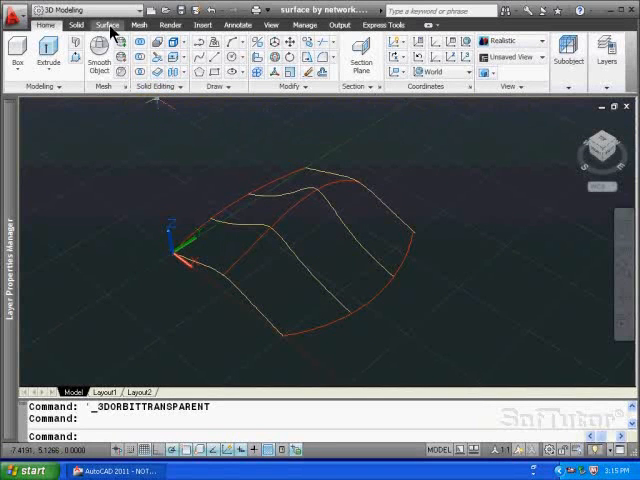
Step: Start the SURFNETWORK command from the Surface ribbon's Network button
left_click(106, 22)
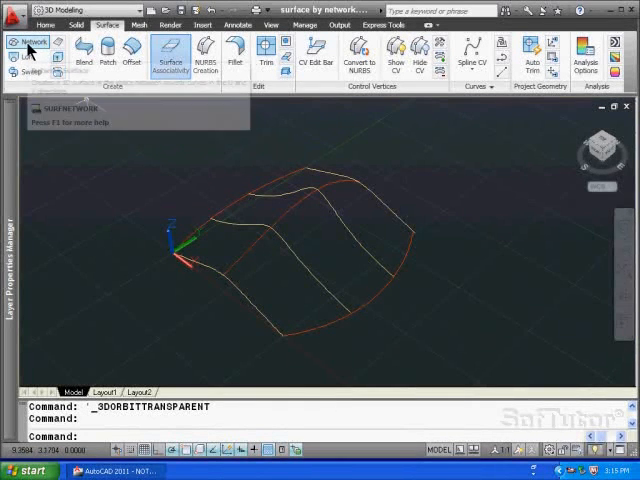
left_click(32, 42)
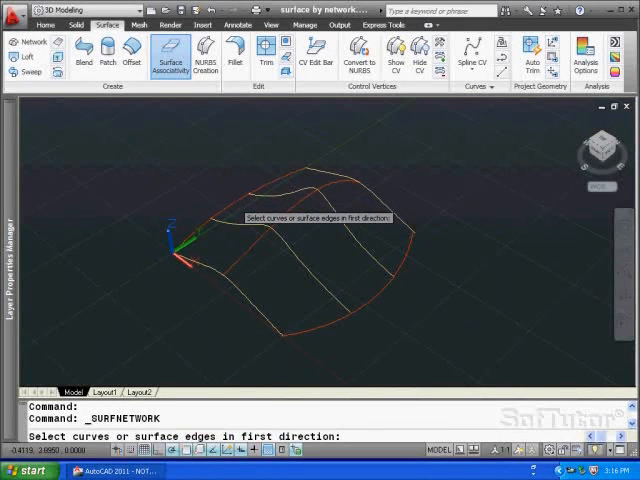
Step: Pick a first-direction curve, confirm, then pick a curve for the second direction
left_click(360, 280)
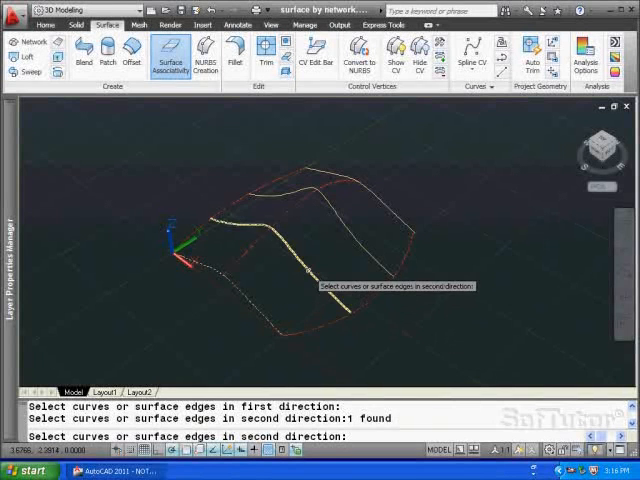
left_click(388, 220)
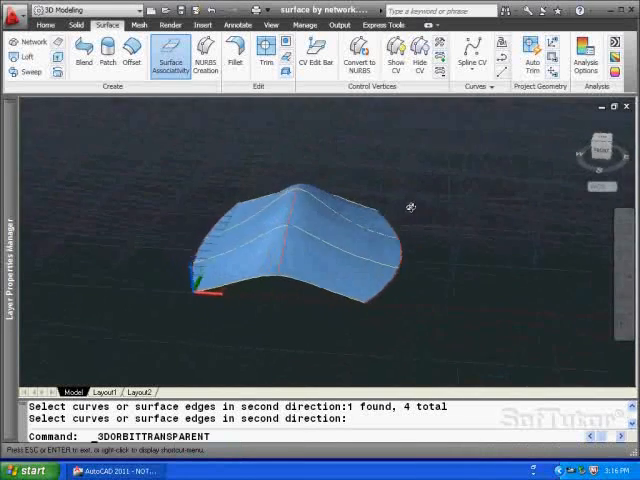
Step: Orbit the finished blue network surface to inspect its shape from both sides
left_click_drag(410, 204, 396, 186)
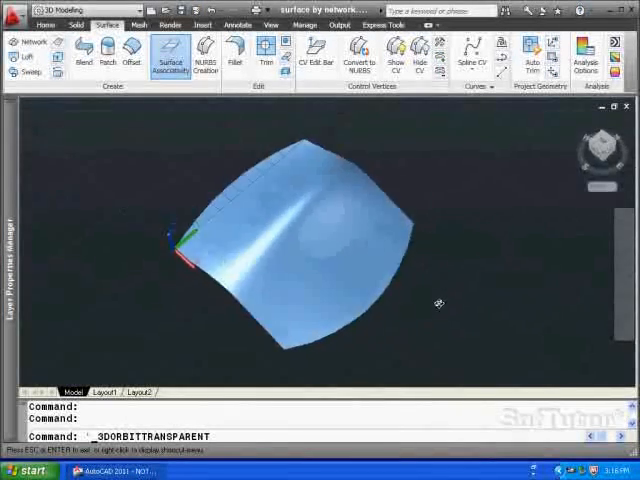
left_click_drag(438, 300, 464, 304)
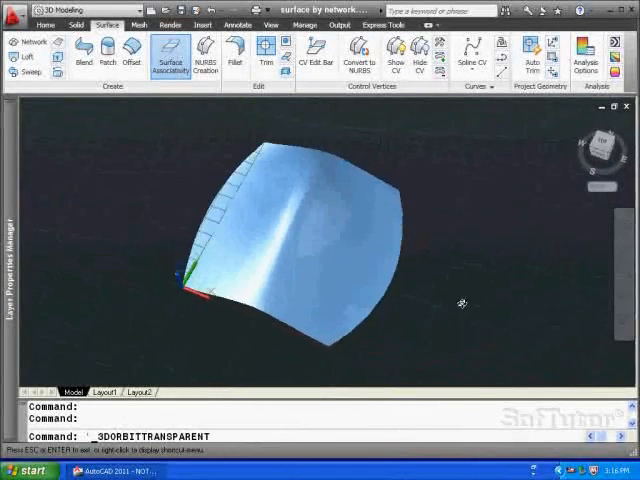